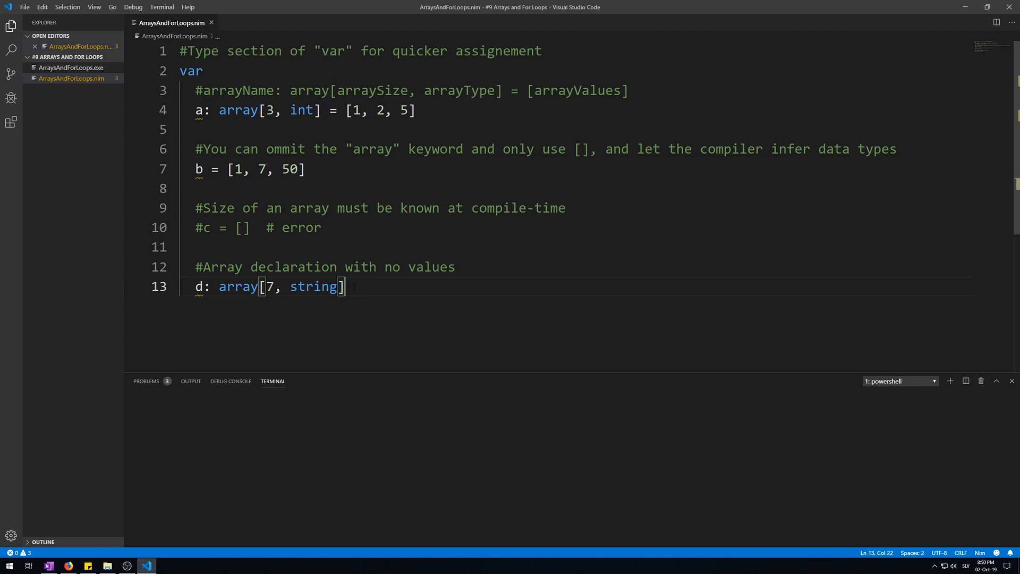
mouse_move(992, 349)
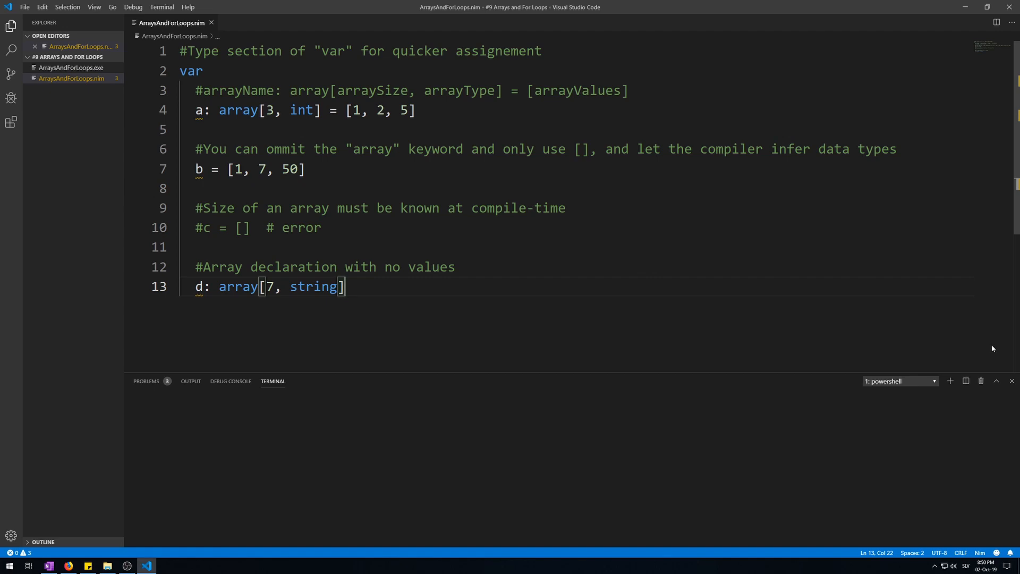
Remove the # on line 10 so c = [] is active and flagged as an error.
double_click(190, 71)
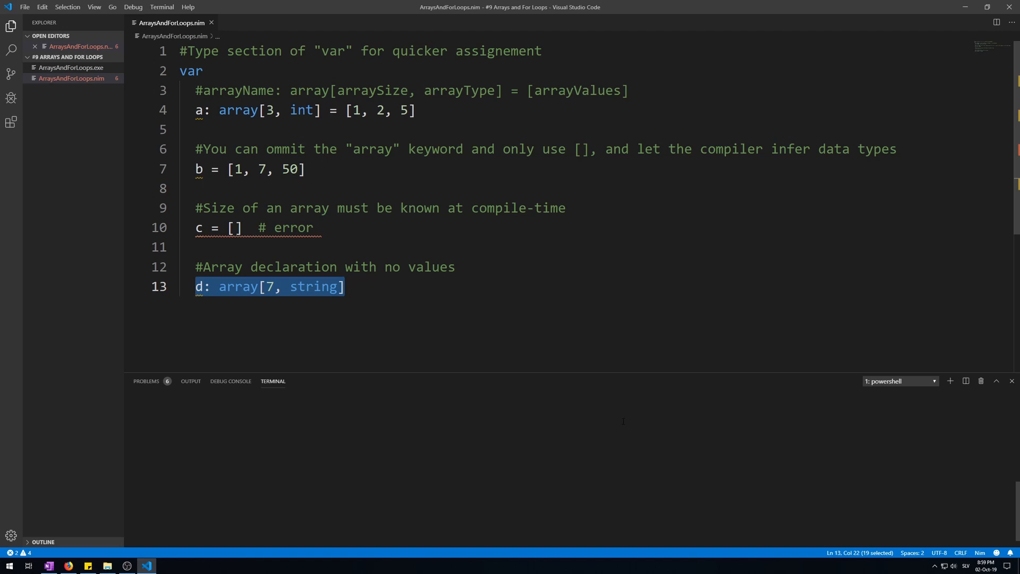
Add a new line after the d declaration and start typing echo statements.
click(198, 228)
text(#)
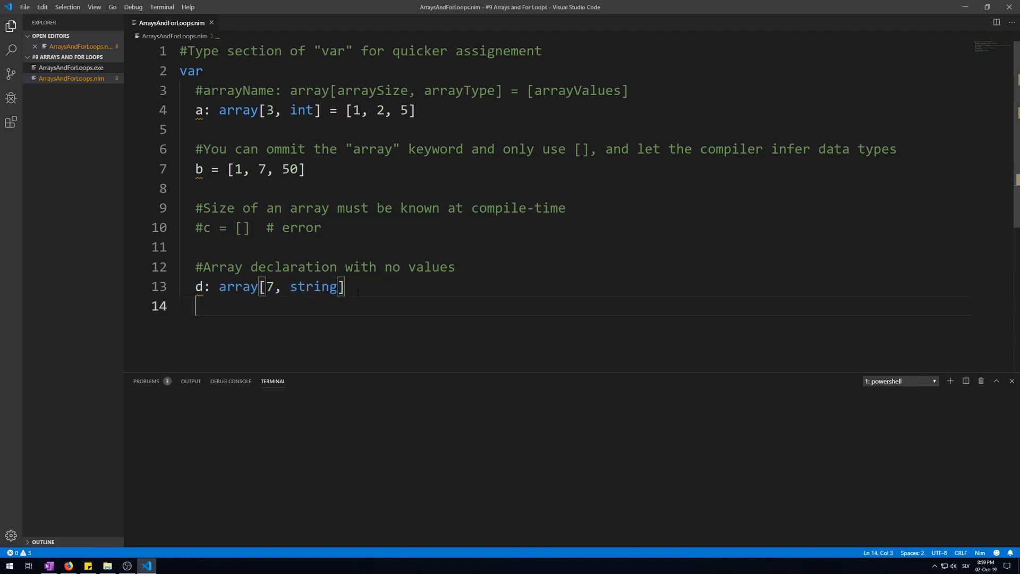
key(Enter)
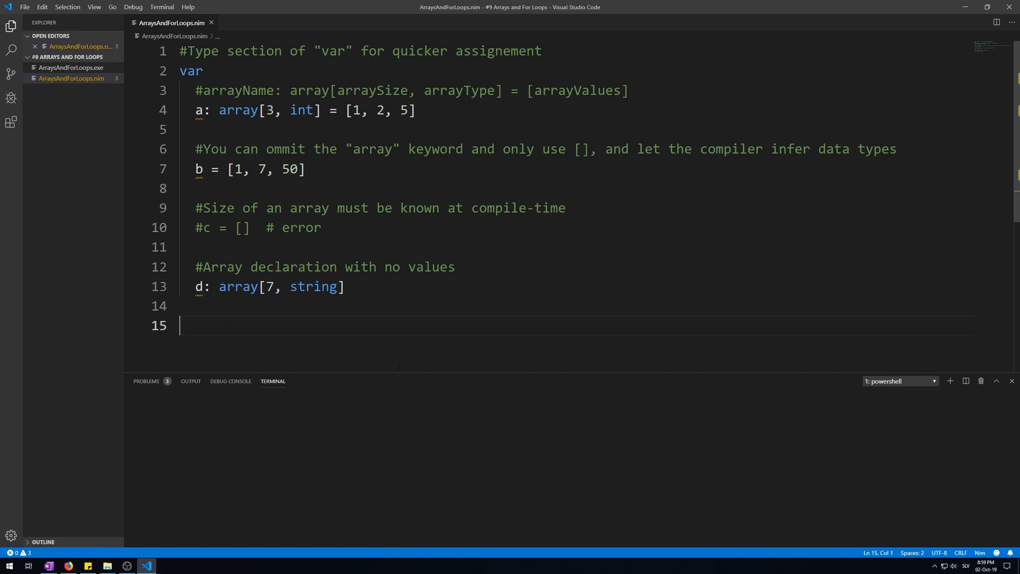
text(echo)
text(and)
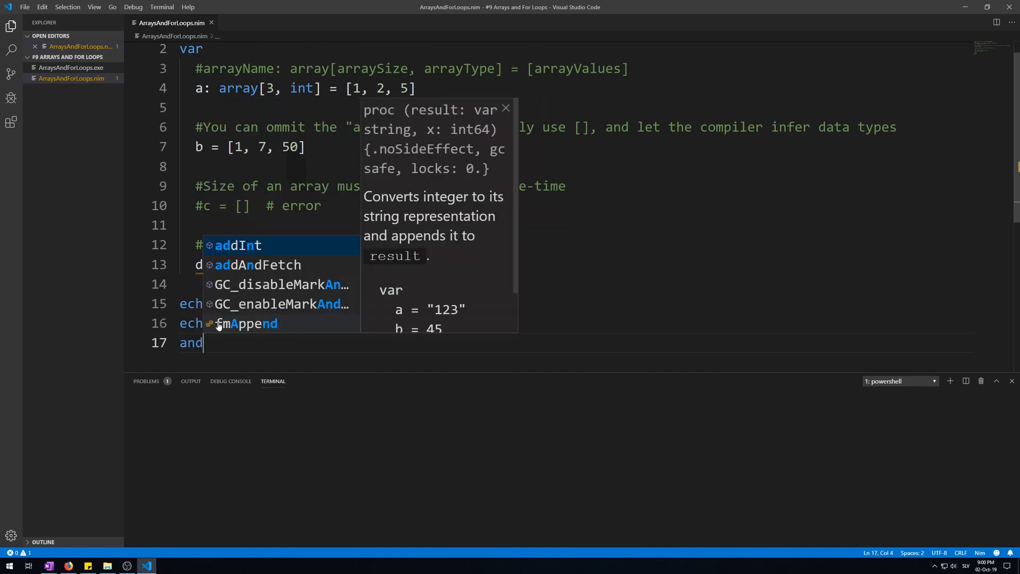
text(echo d ]#)
click(219, 304)
text(#[ )
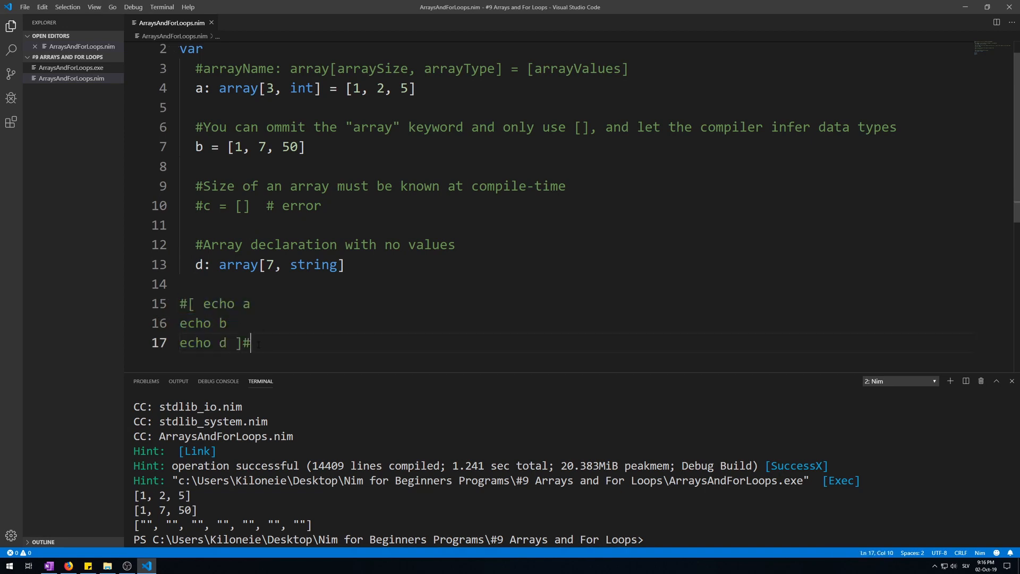
Write stdout.write a[0] on a new line, then change the index to a[2].
text(stdout)
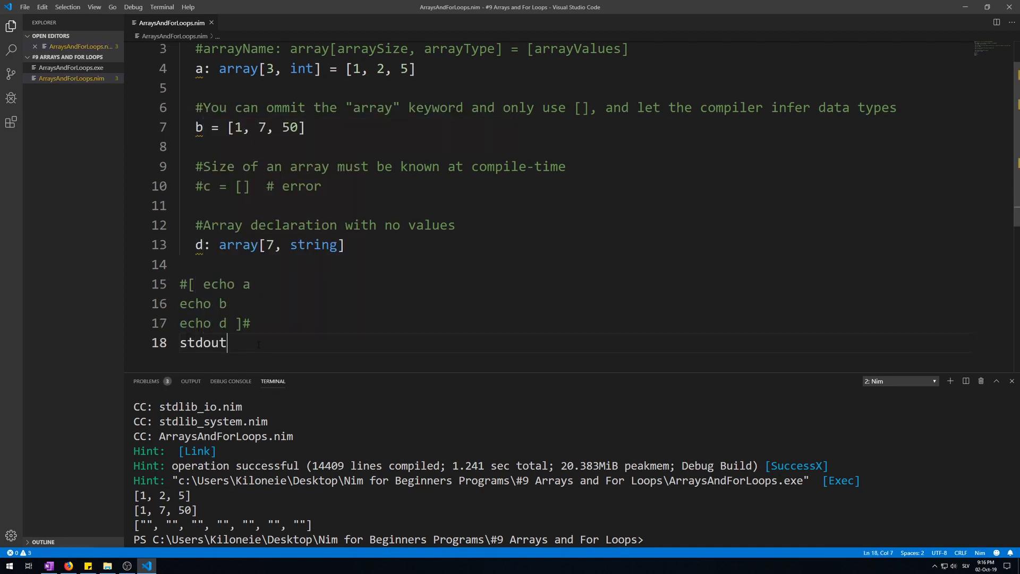
text(.write)
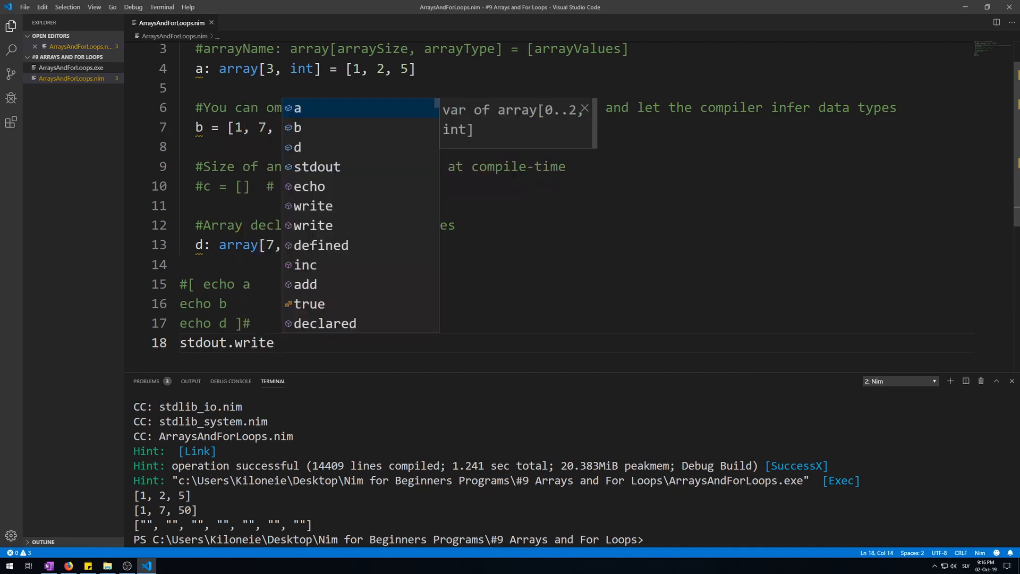
text(a)
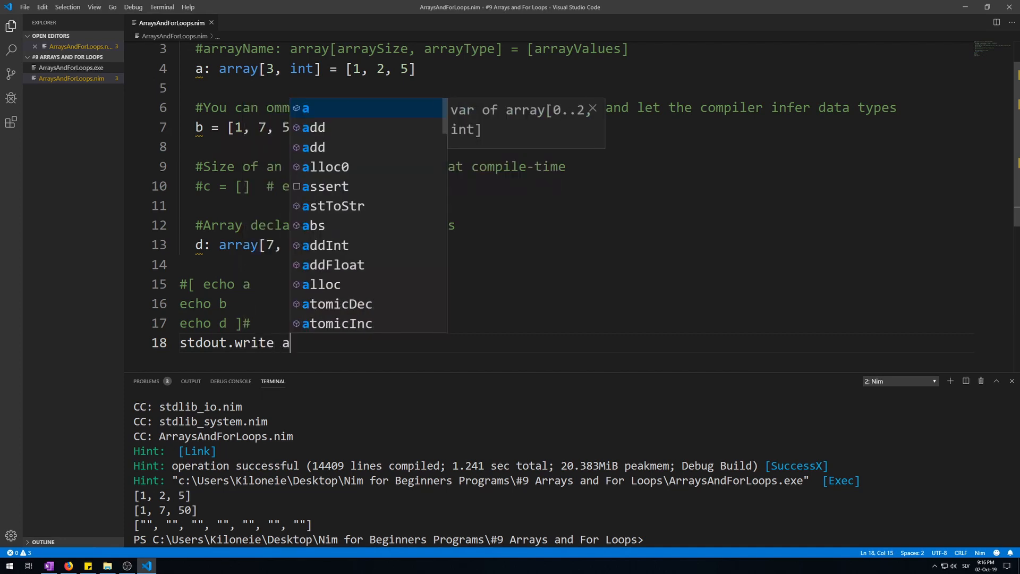
key(Escape)
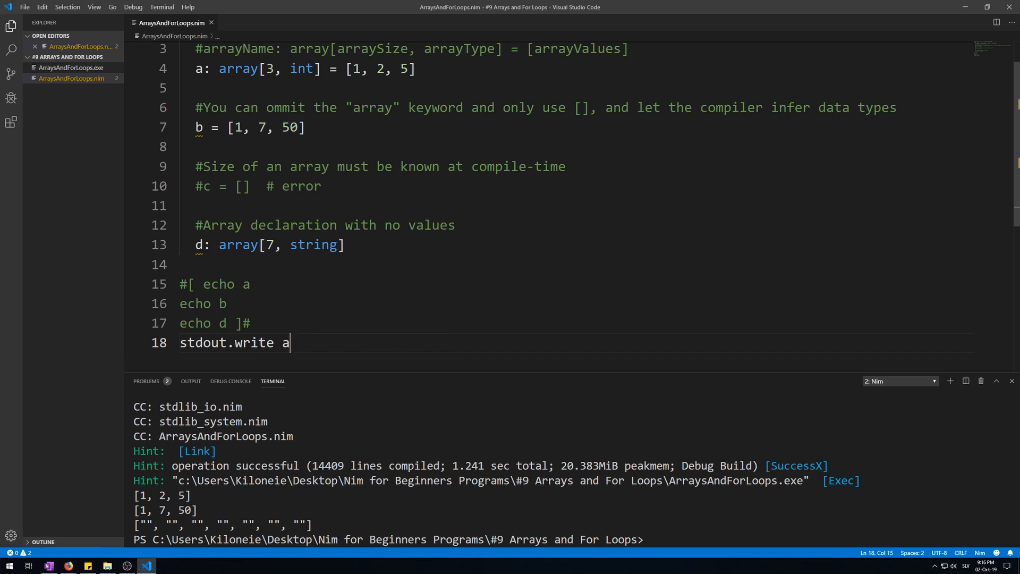
text([)
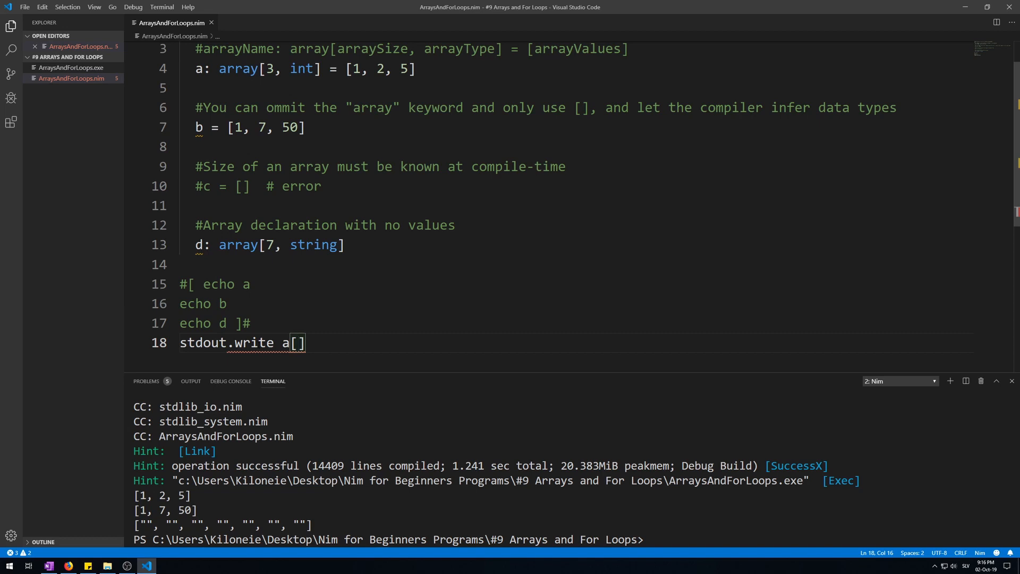
text(0)
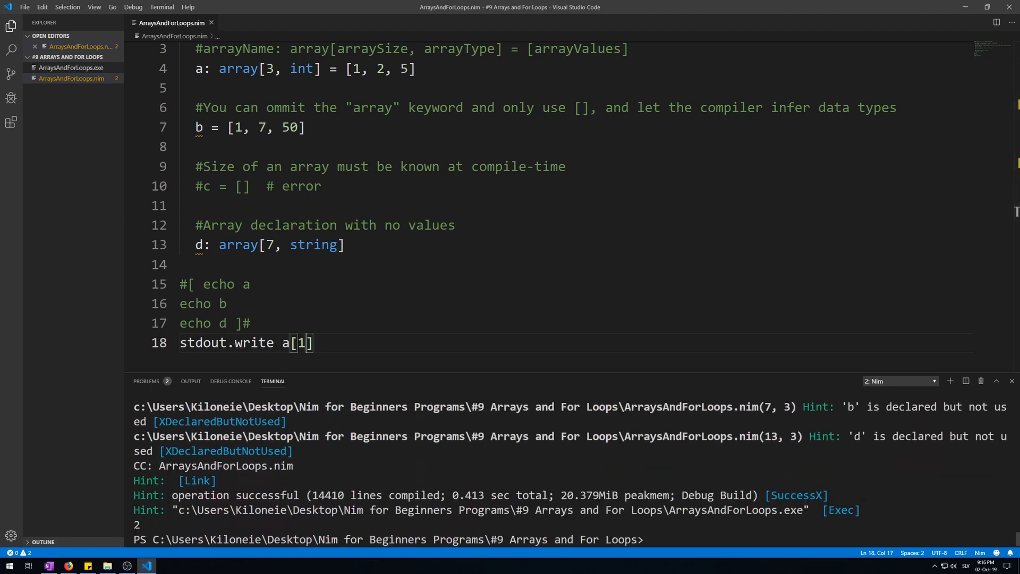
key(Backspace)
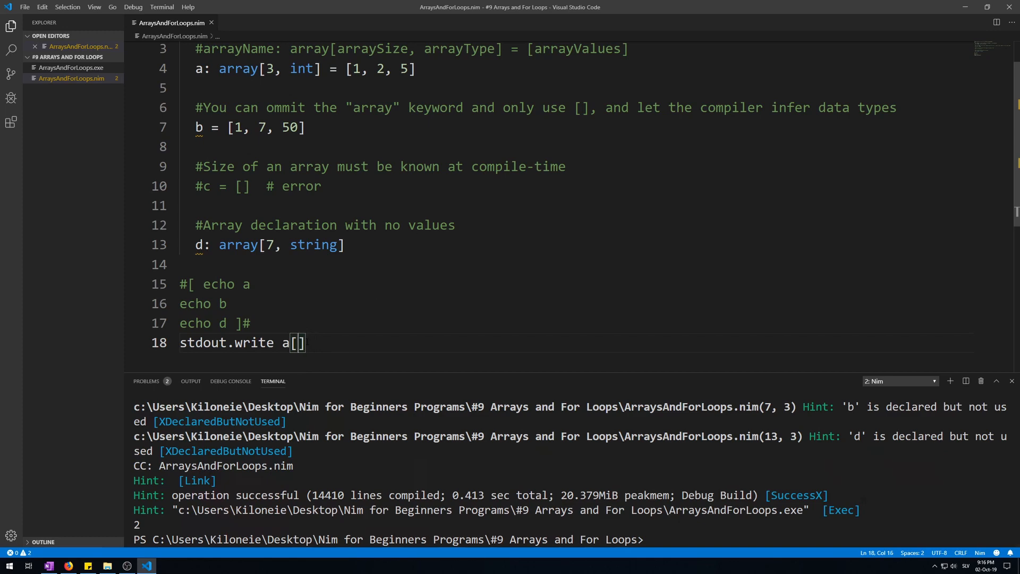
text(2)
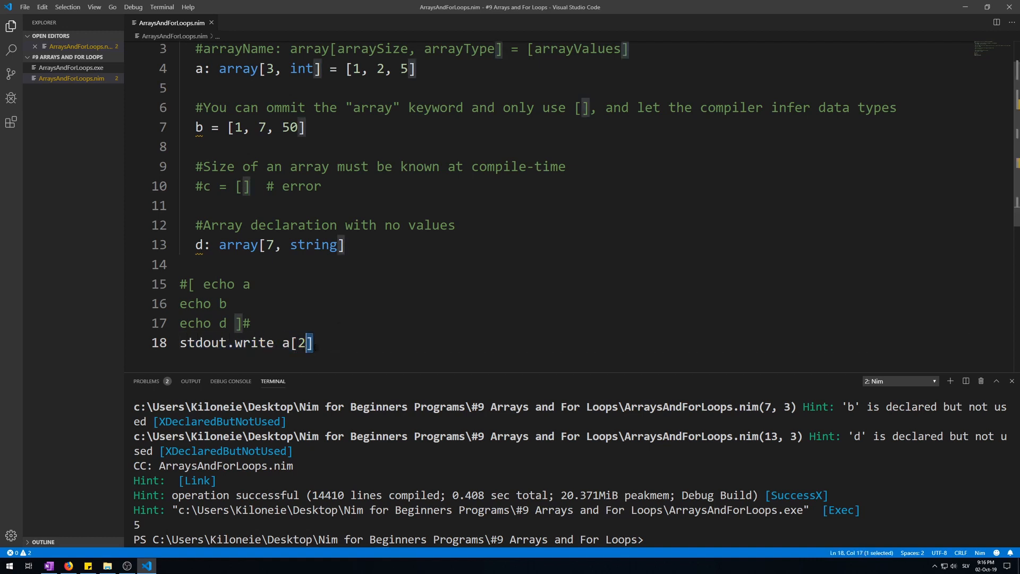
Change the written element to b[2], then to d[0].
text(b)
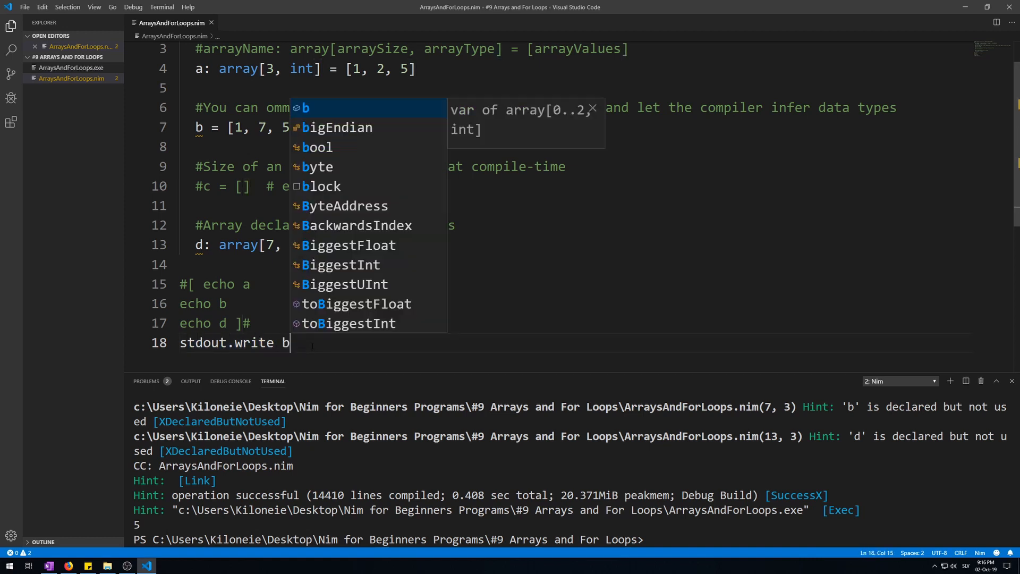
text([])
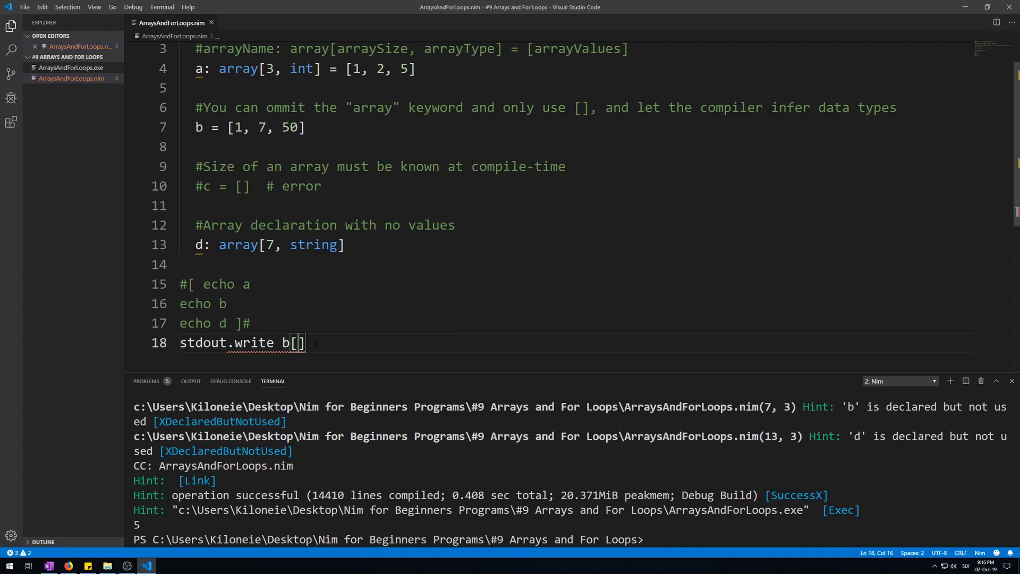
text(2)
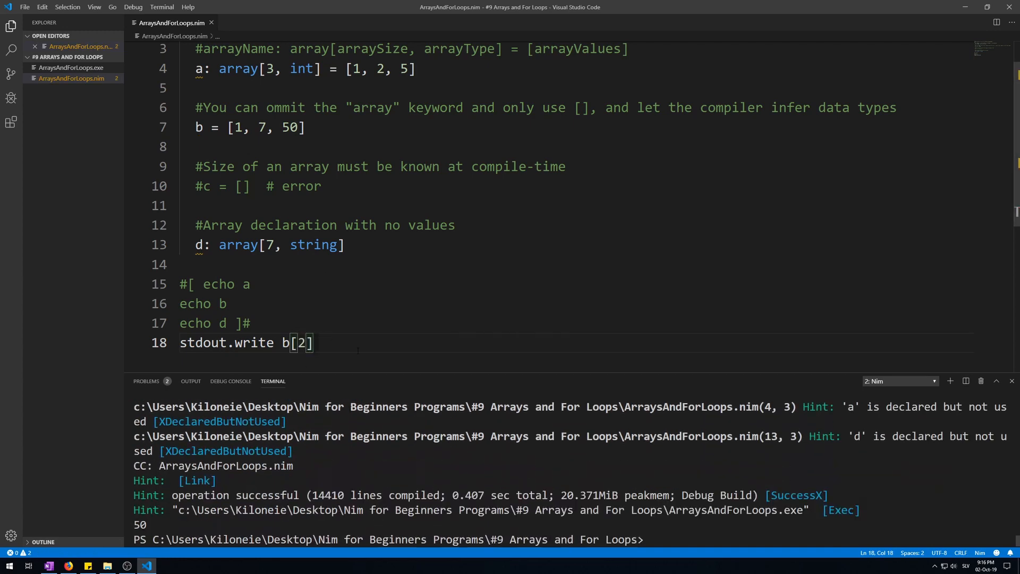
key(Backspace)
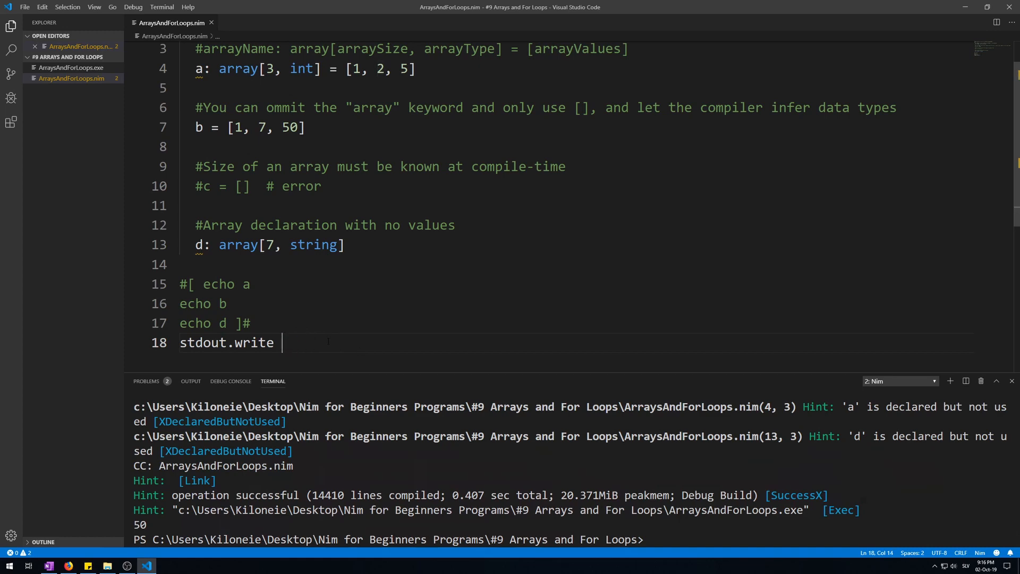
text(d)
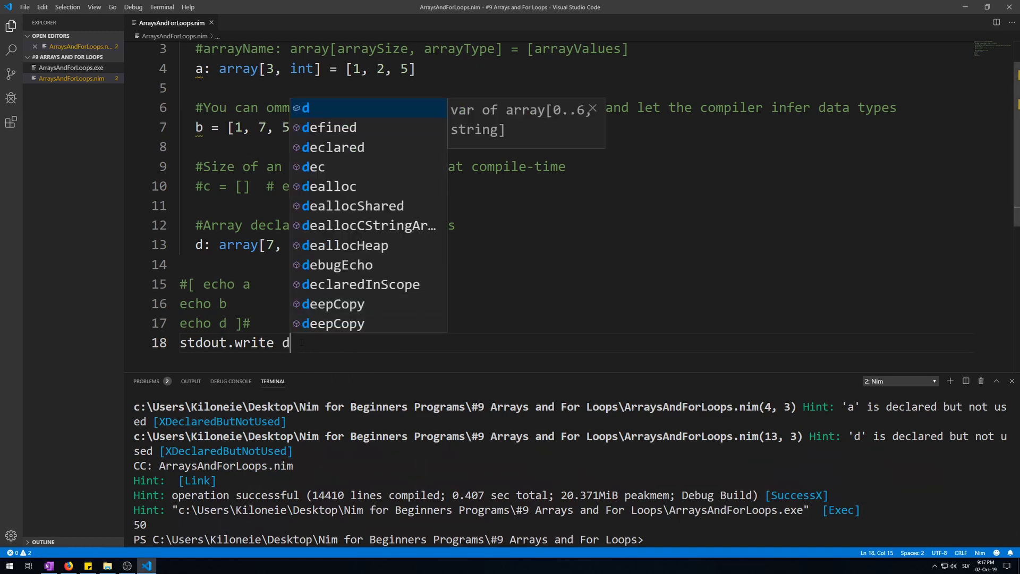
text([])
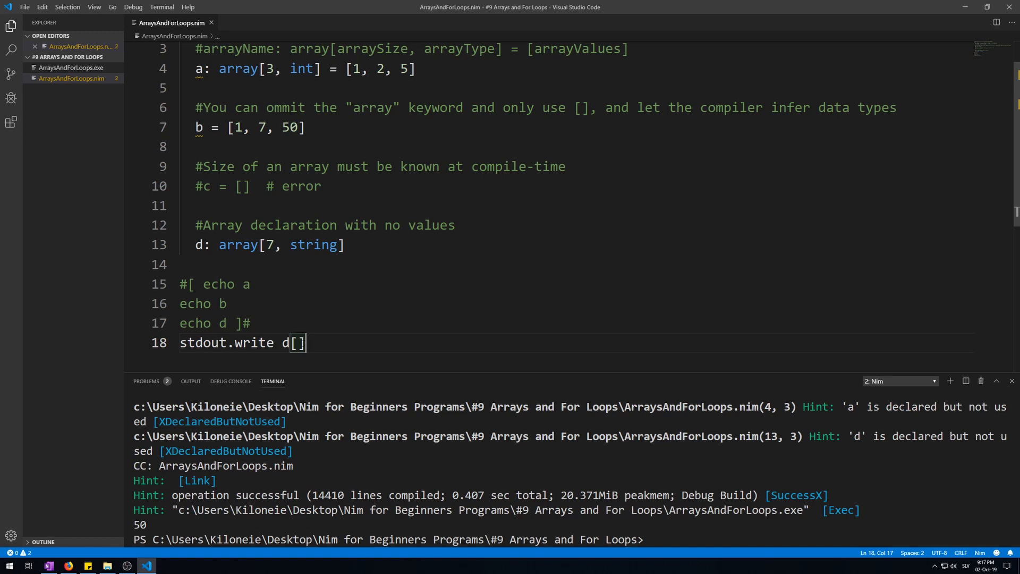
text(0)
text(stdout.write i)
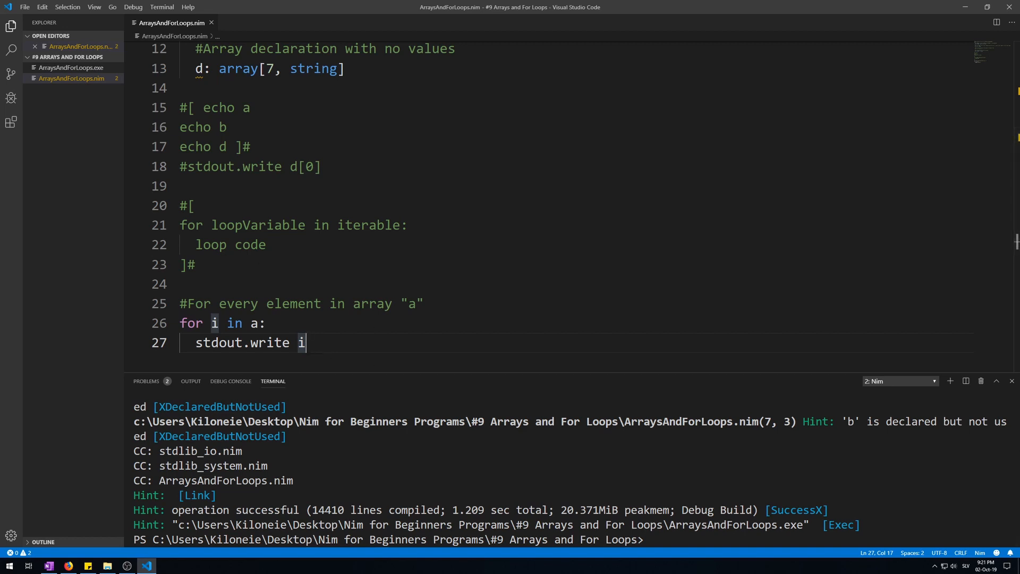
drag(180, 224, 265, 244)
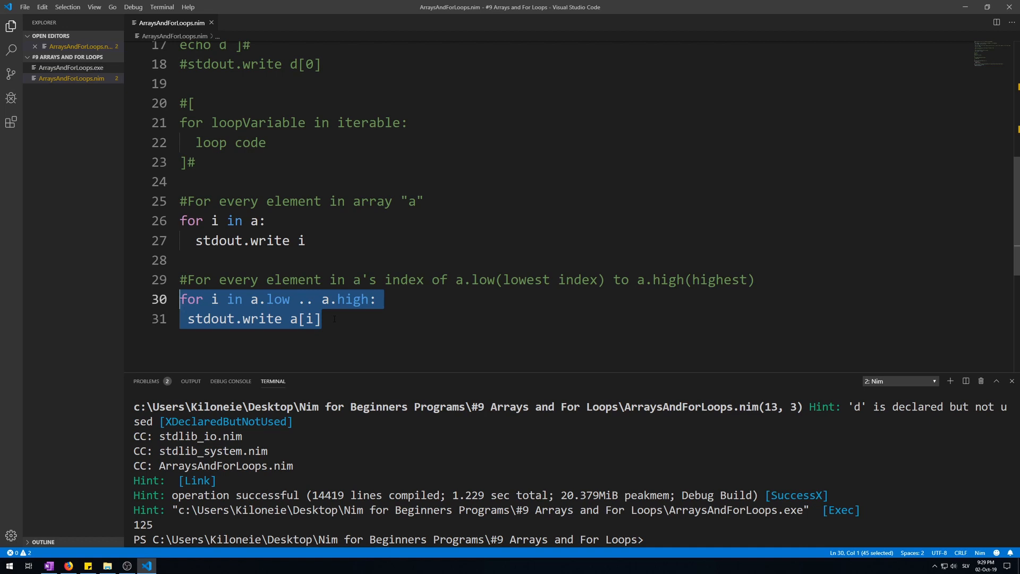
Click in the editor to deselect the a.low .. a.high loop.
click(303, 319)
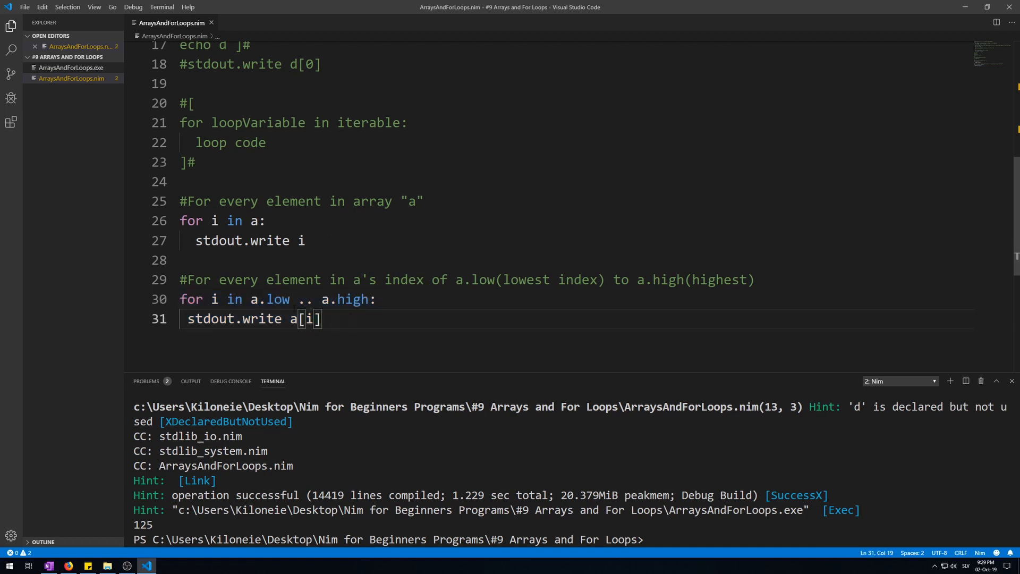